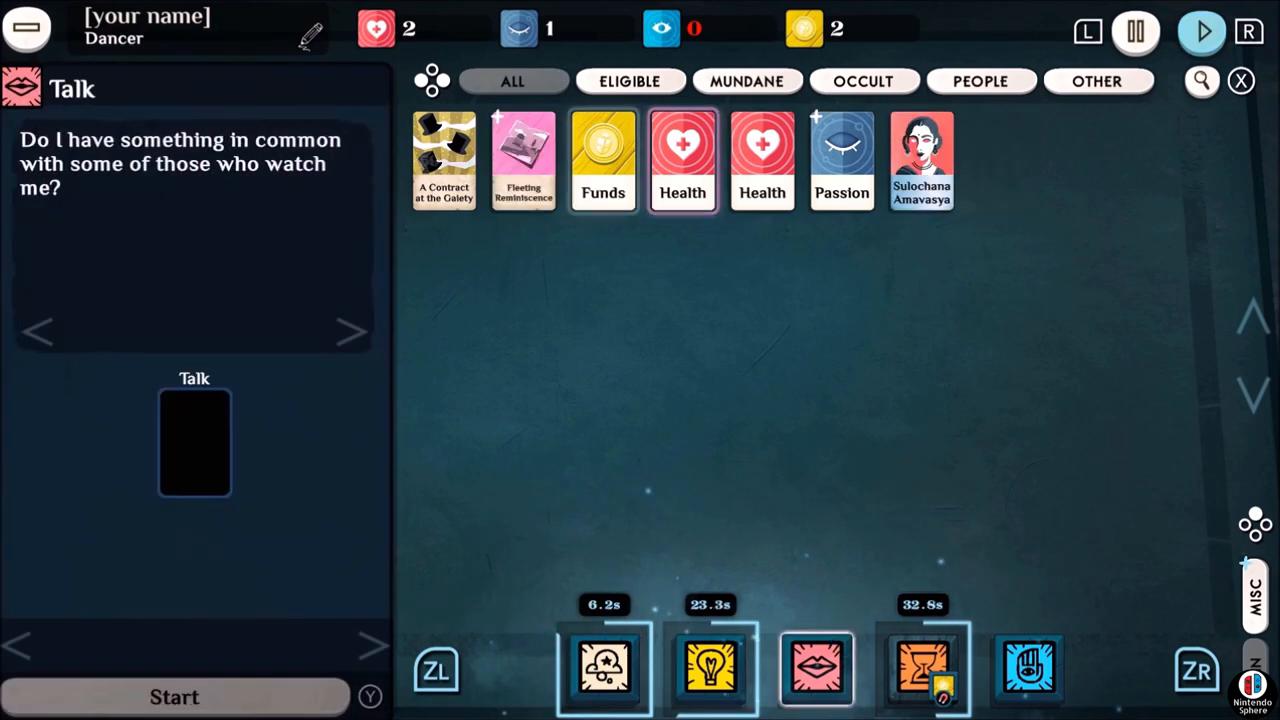
- Load the Medium save so its Work panel shows with empty slots
{"action": "left_click", "coordinate": [604, 160]}
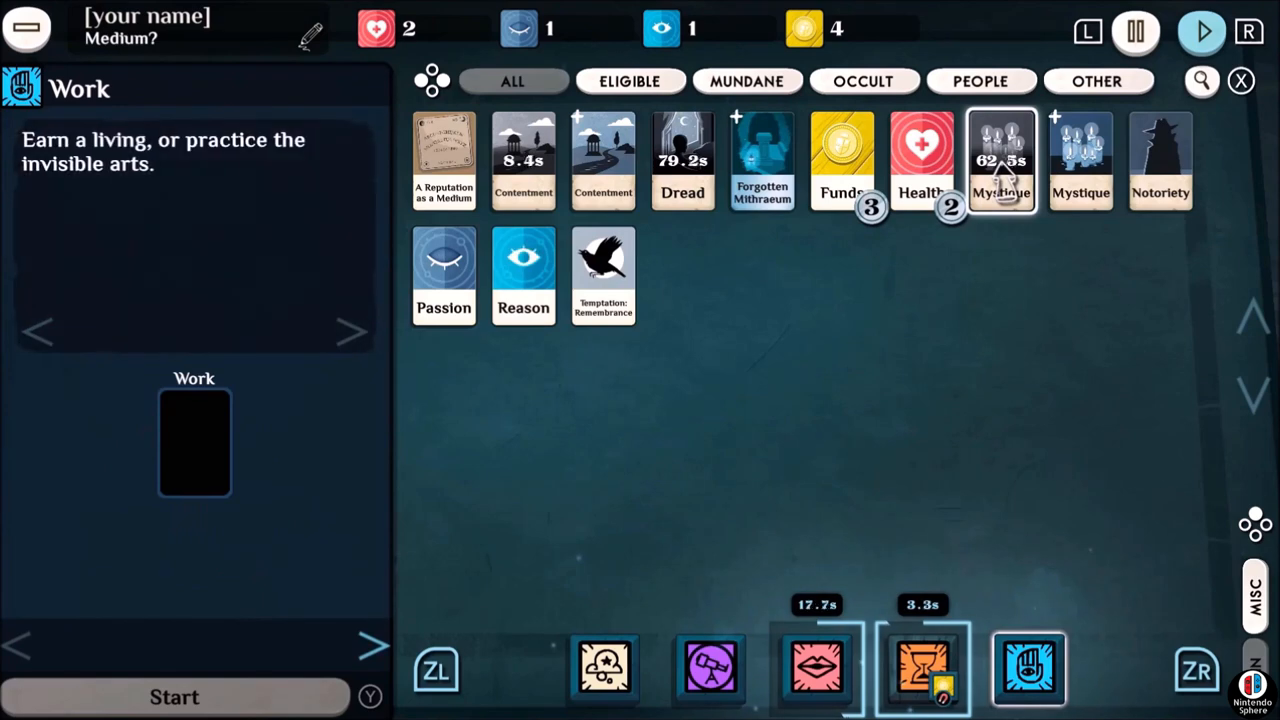
- Slot An Appointment to a Quiet Parish into the Priest's Work panel
{"action": "left_click", "coordinate": [710, 668]}
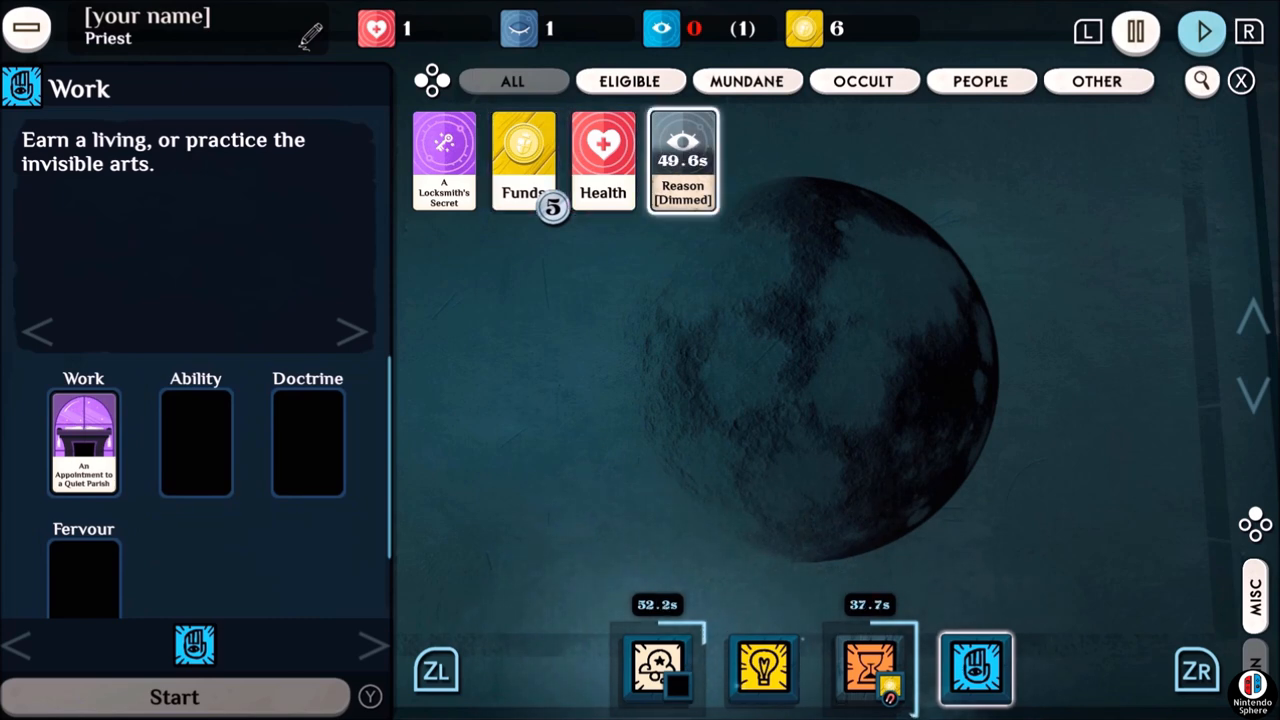
- Return to the Medium run and slot 'Miss Naenia' into the Talk panel
{"action": "left_click", "coordinate": [764, 668]}
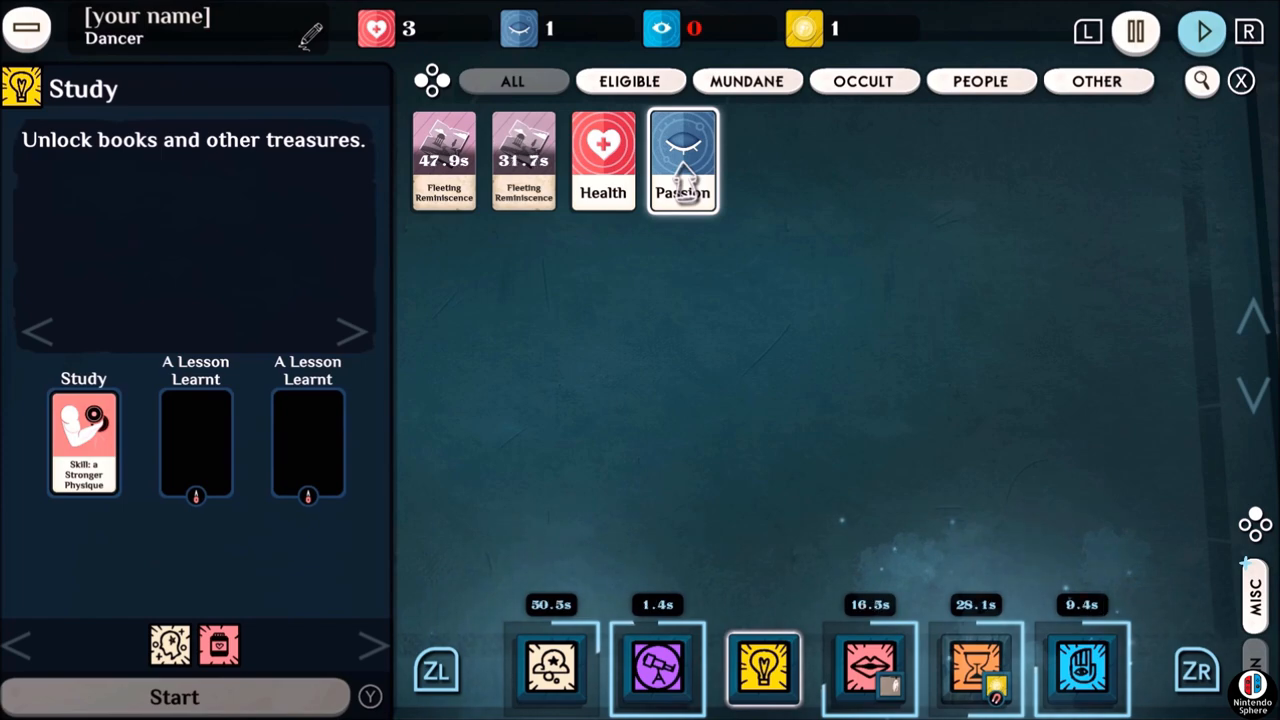
{"action": "left_click", "coordinate": [604, 160]}
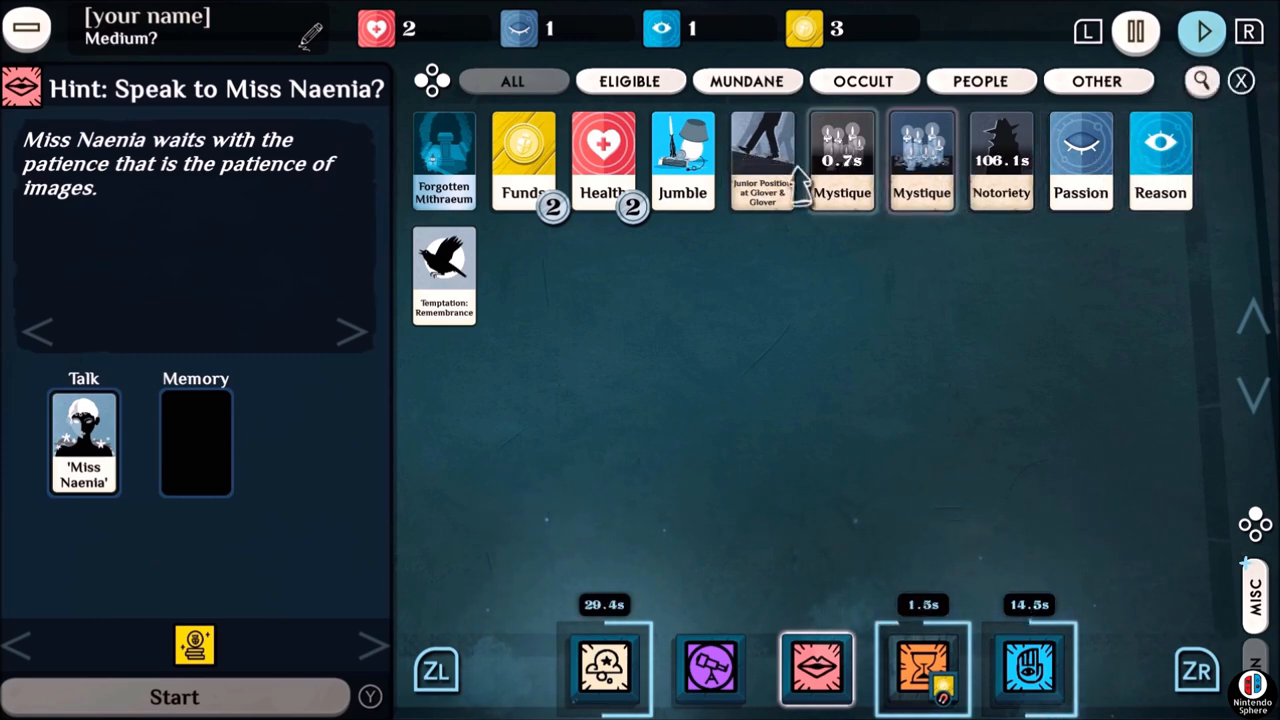
{"action": "left_click", "coordinate": [710, 668]}
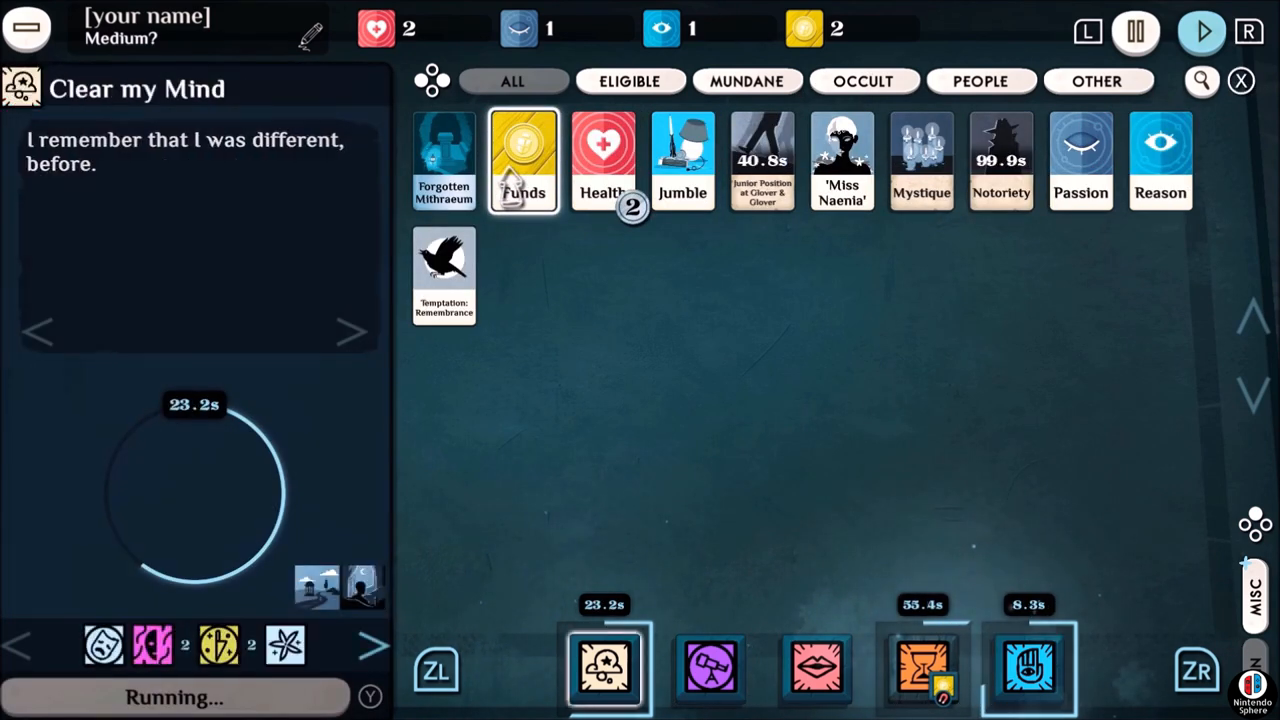
- Slot Passion into the Dancer's Study panel and start Read Sentimental Literature
{"action": "left_click", "coordinate": [710, 668]}
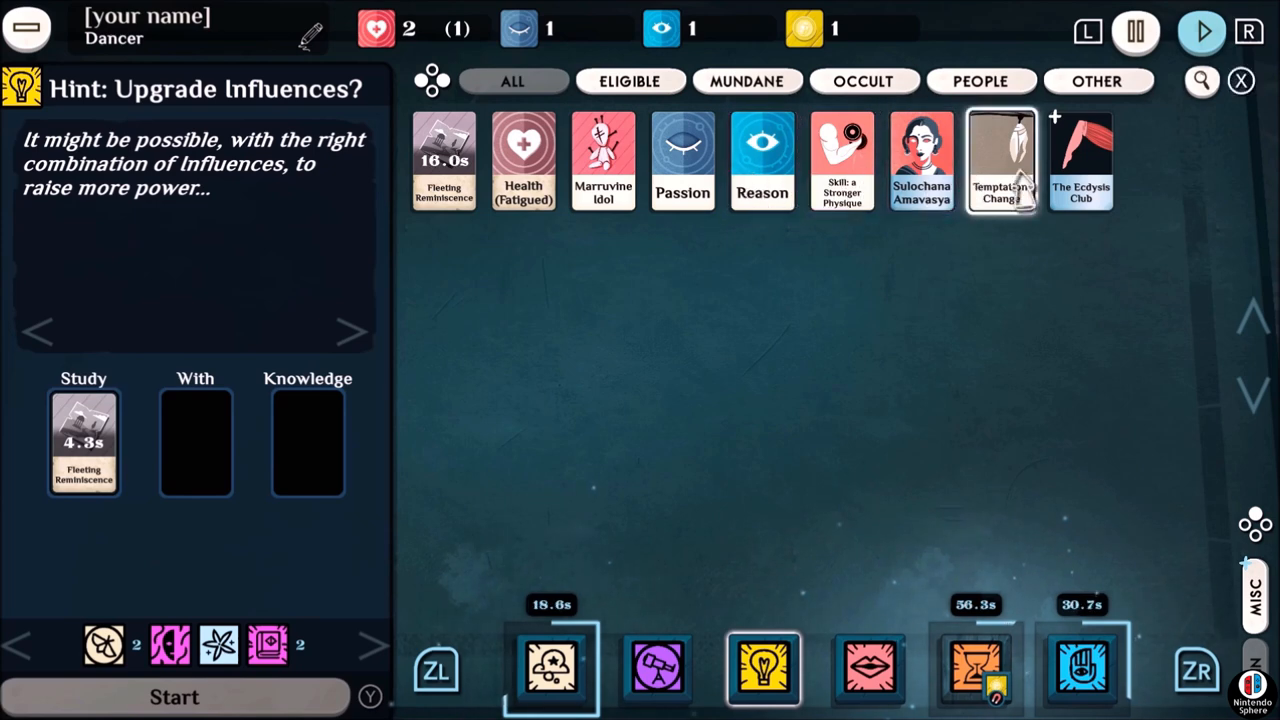
{"action": "left_click", "coordinate": [656, 668]}
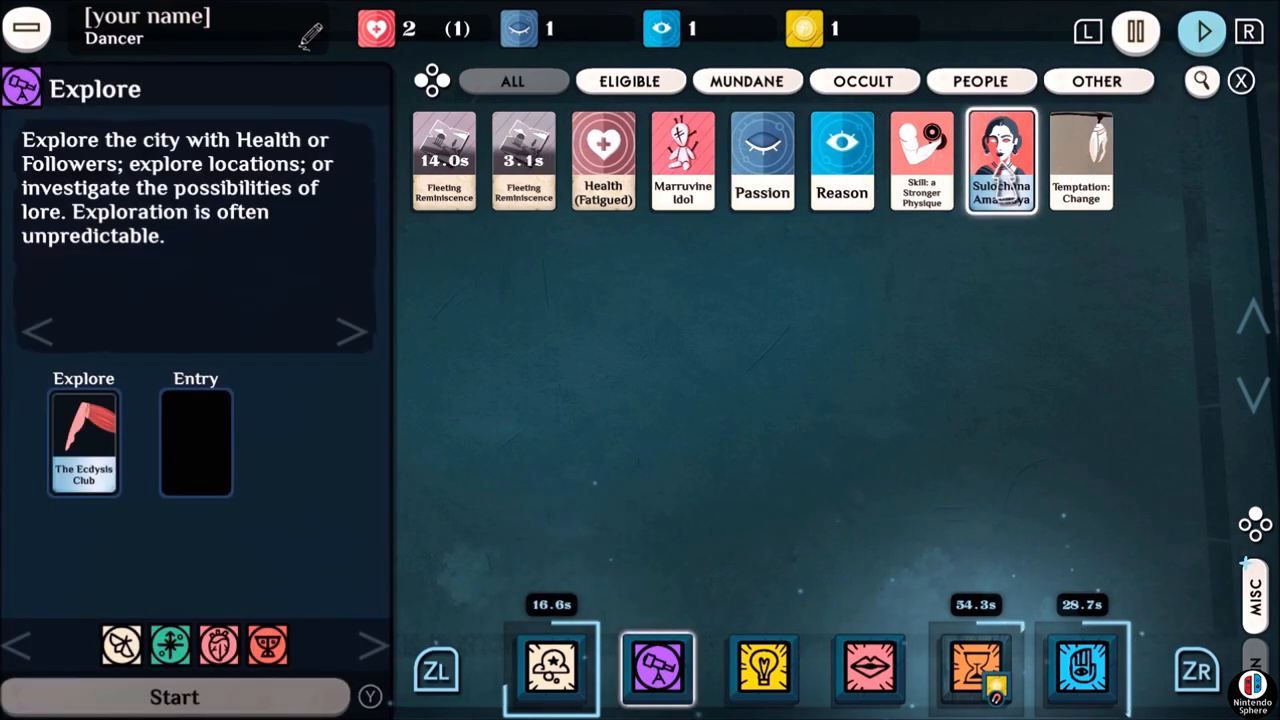
{"action": "left_click", "coordinate": [764, 668]}
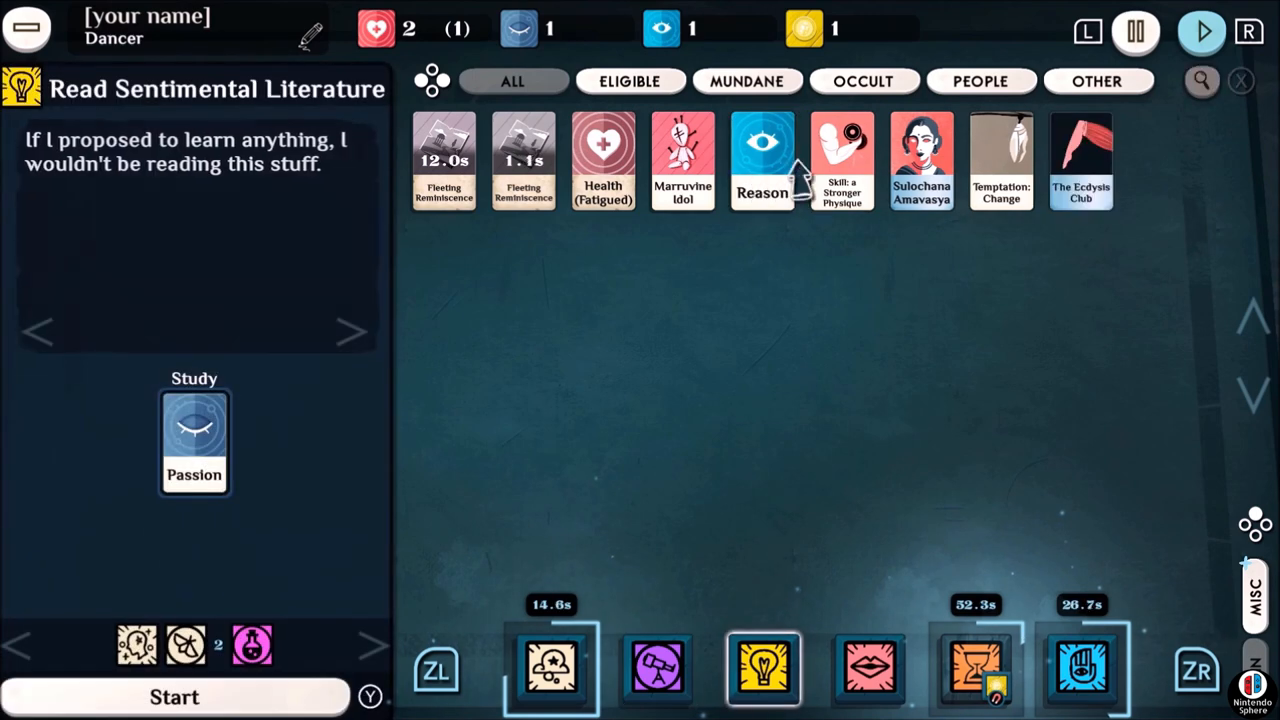
{"action": "left_click", "coordinate": [174, 696]}
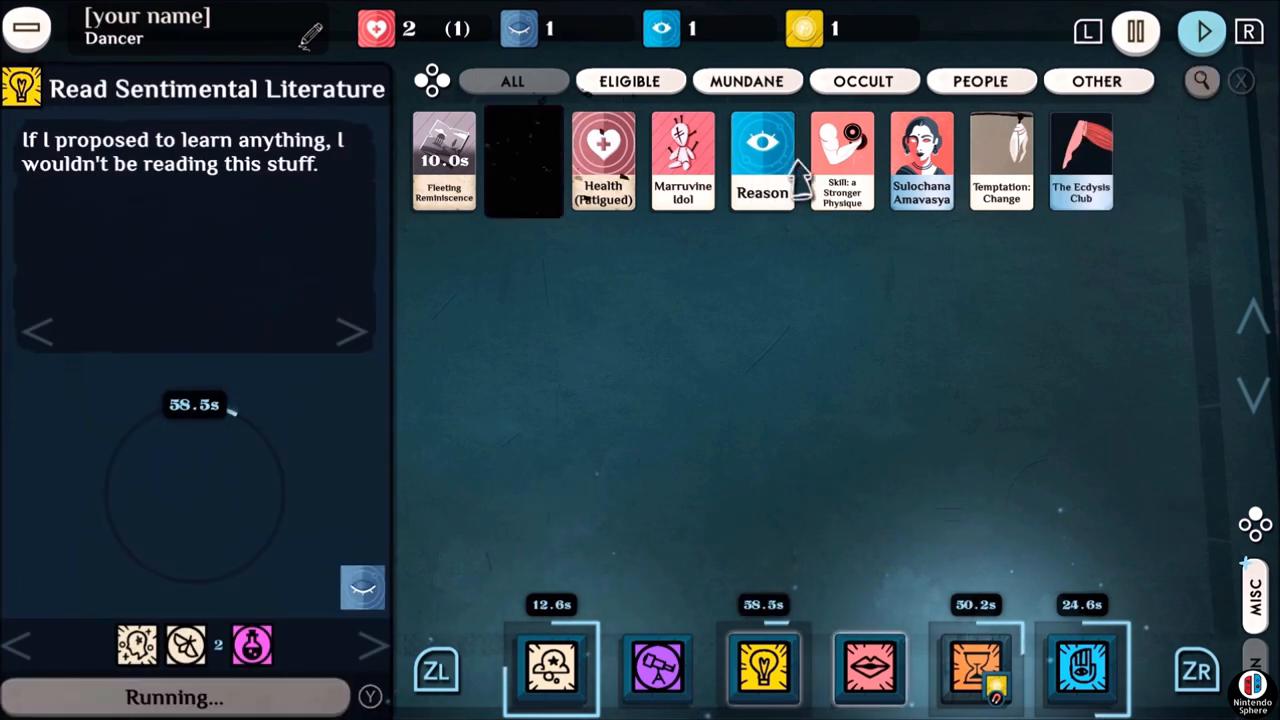